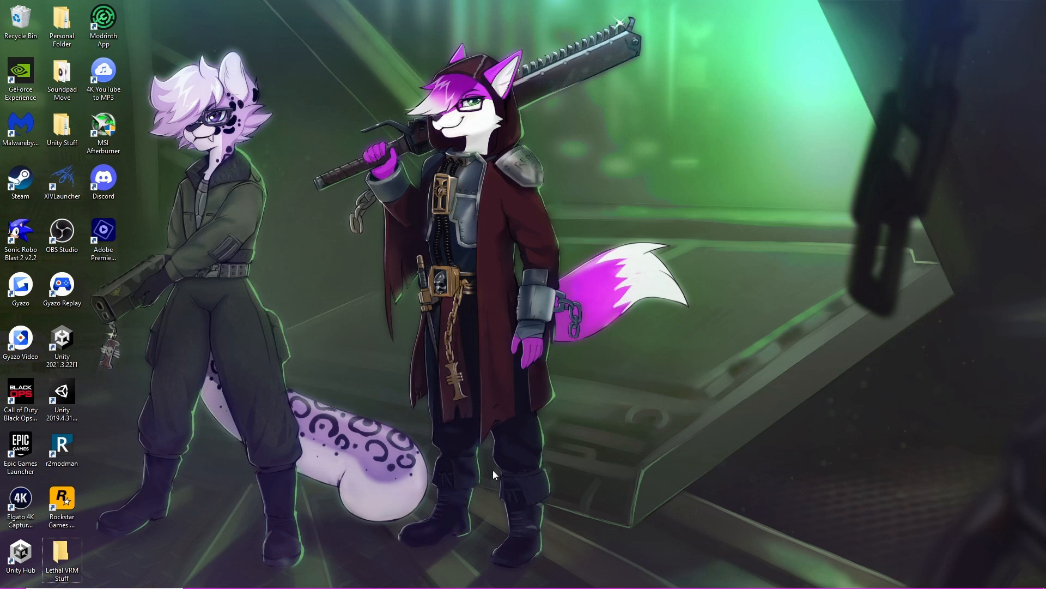
mouse_move(456, 490)
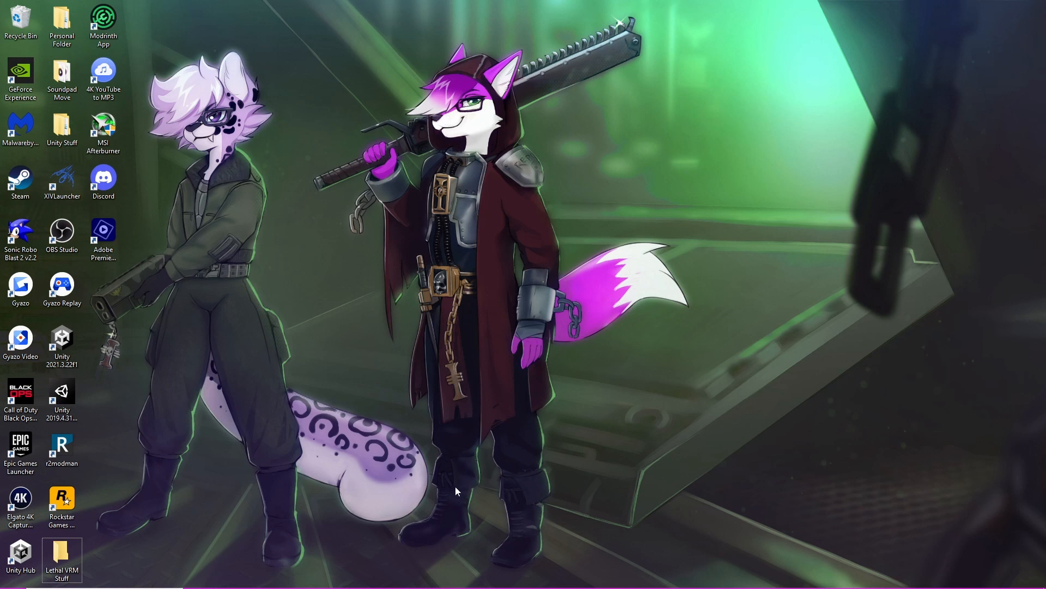
mouse_move(455, 493)
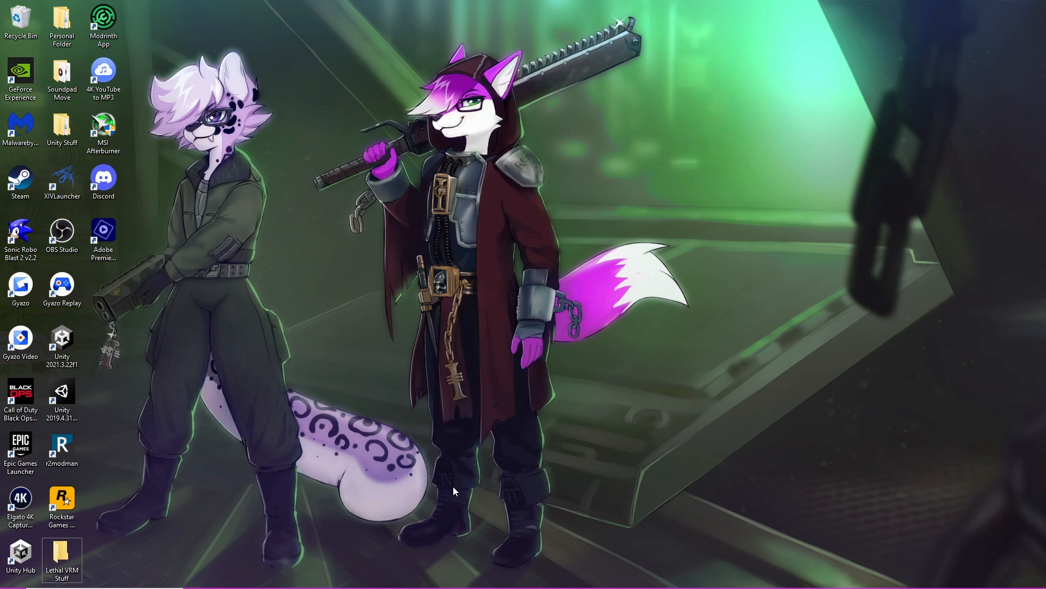
mouse_move(427, 495)
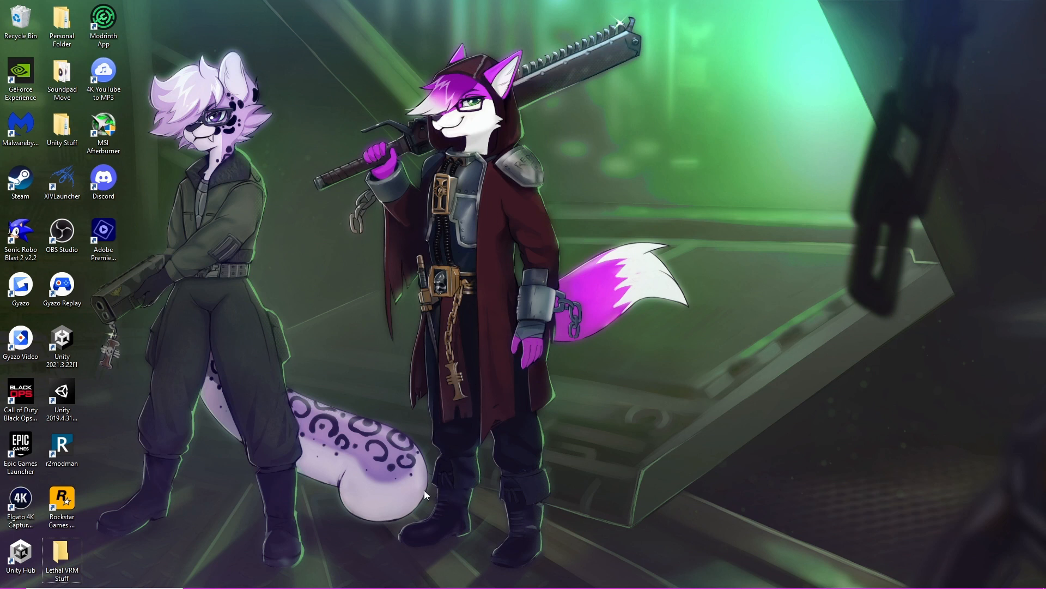
mouse_move(513, 525)
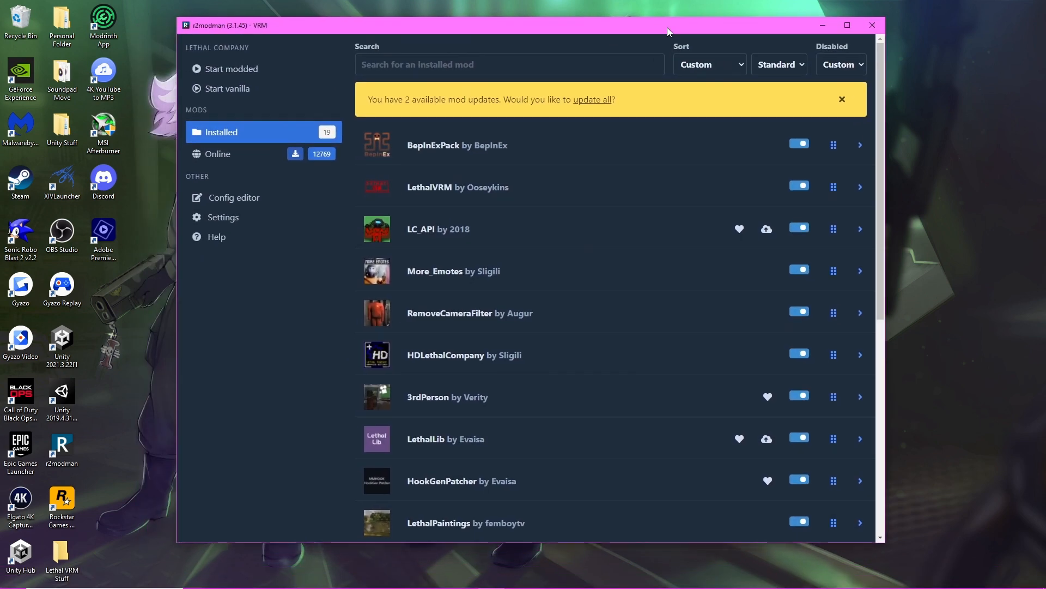
Step: Apply the pending LC_API and LethalLib updates via the yellow update banner
click(593, 100)
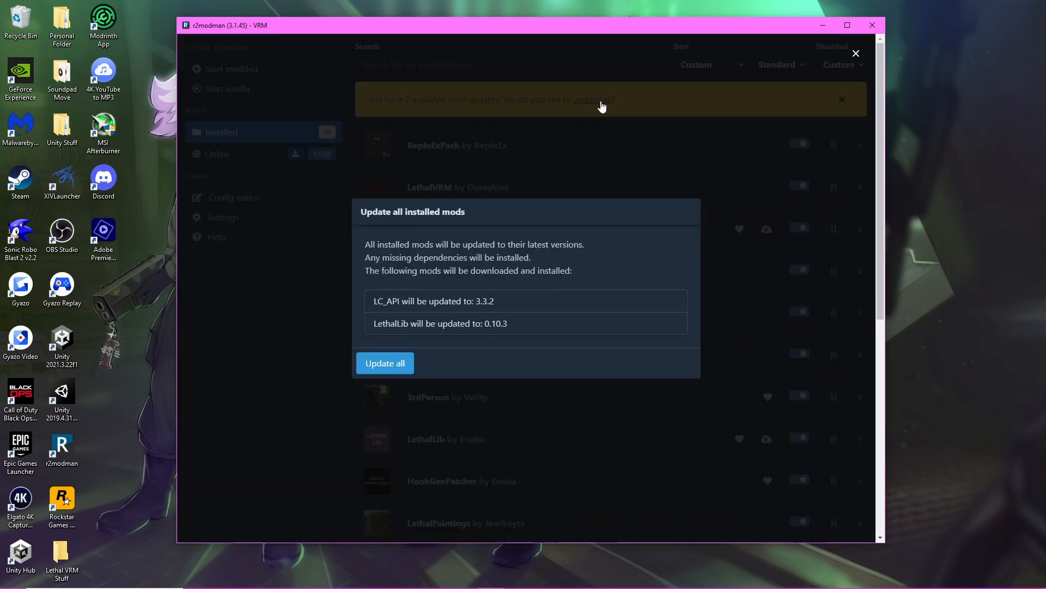
click(385, 362)
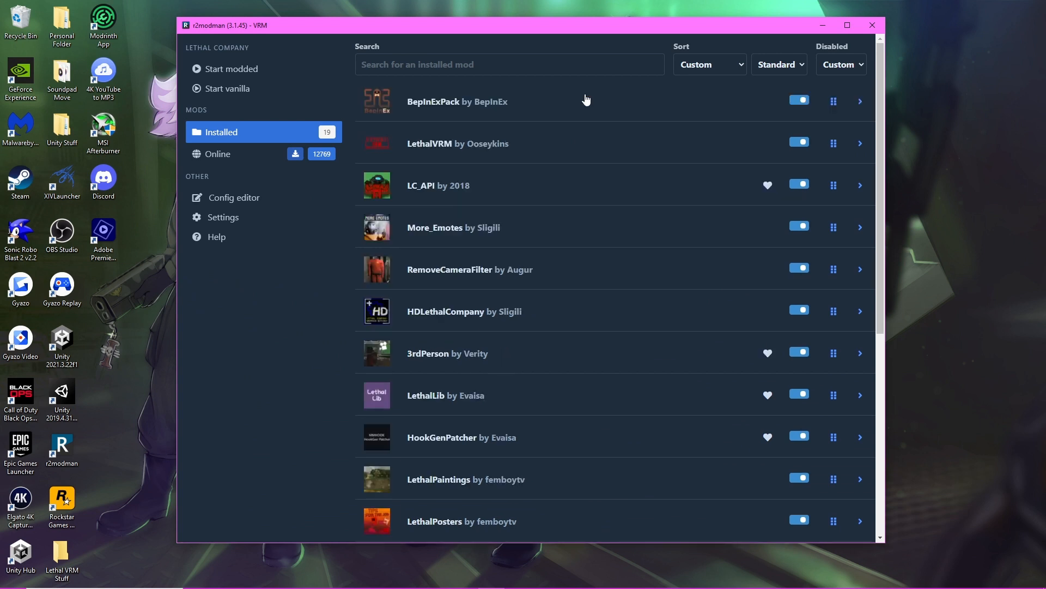
mouse_move(286, 79)
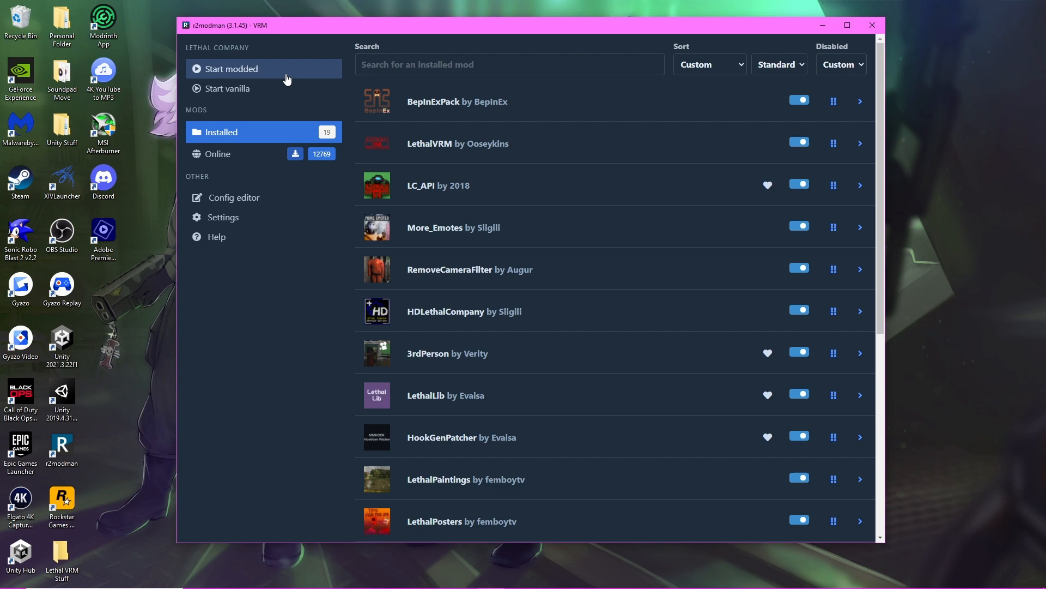
Step: Launch the game modded in Online mode and dismiss the Version 47 notice
click(230, 69)
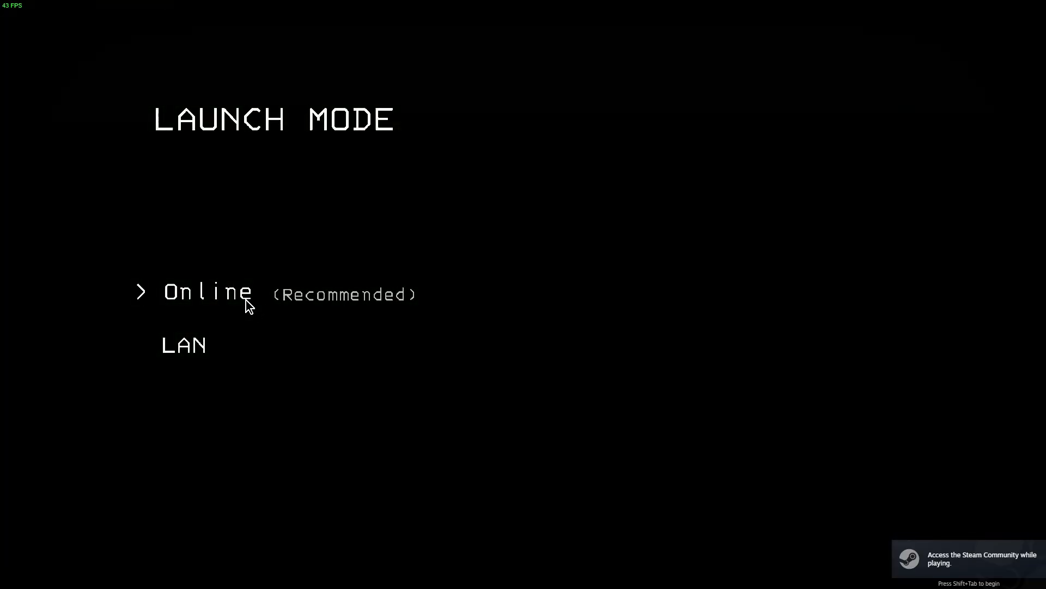
click(207, 292)
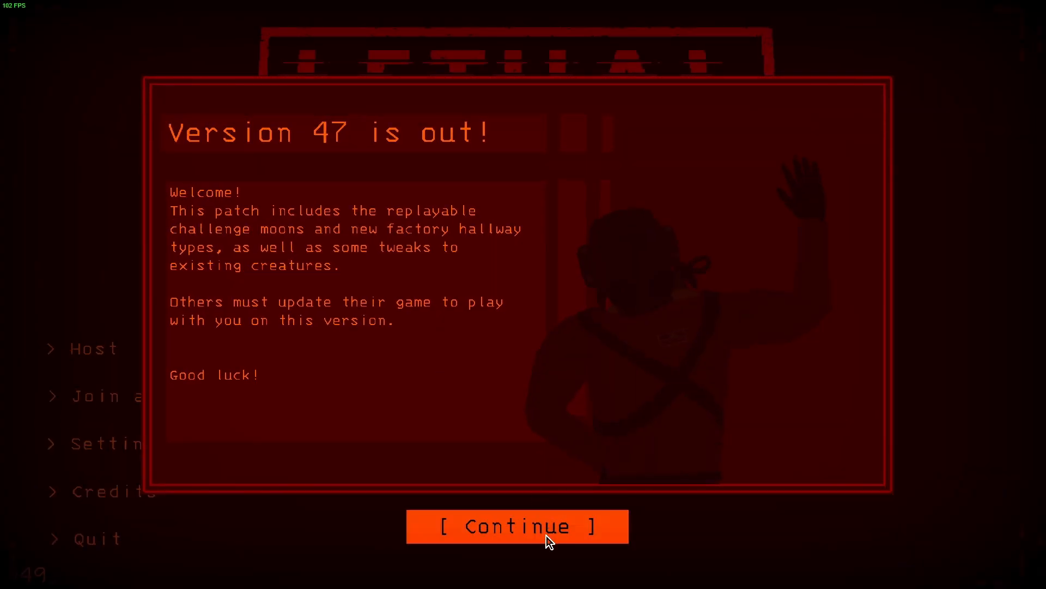
click(516, 525)
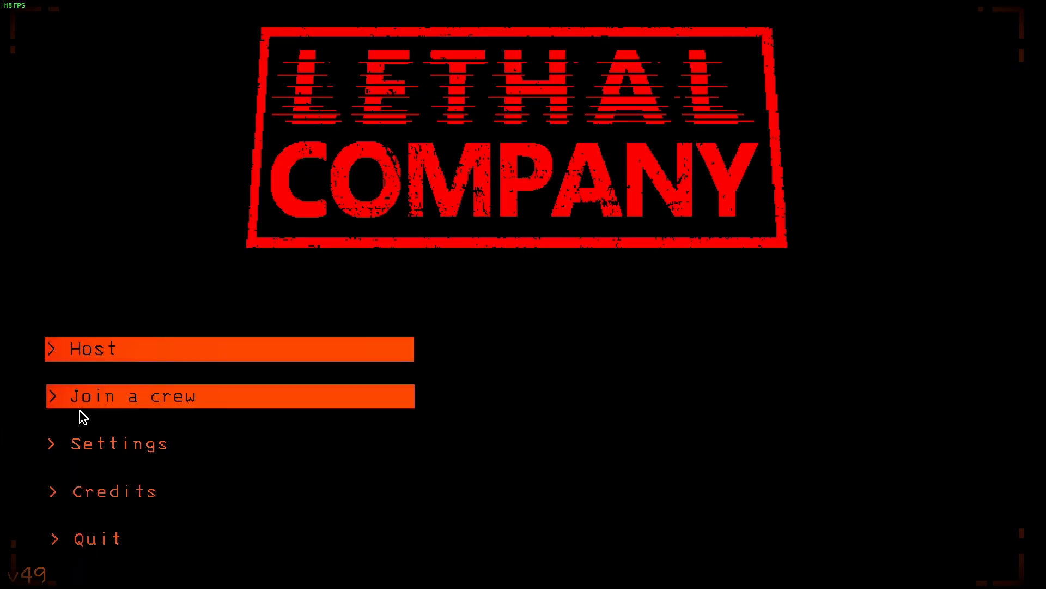
mouse_move(153, 362)
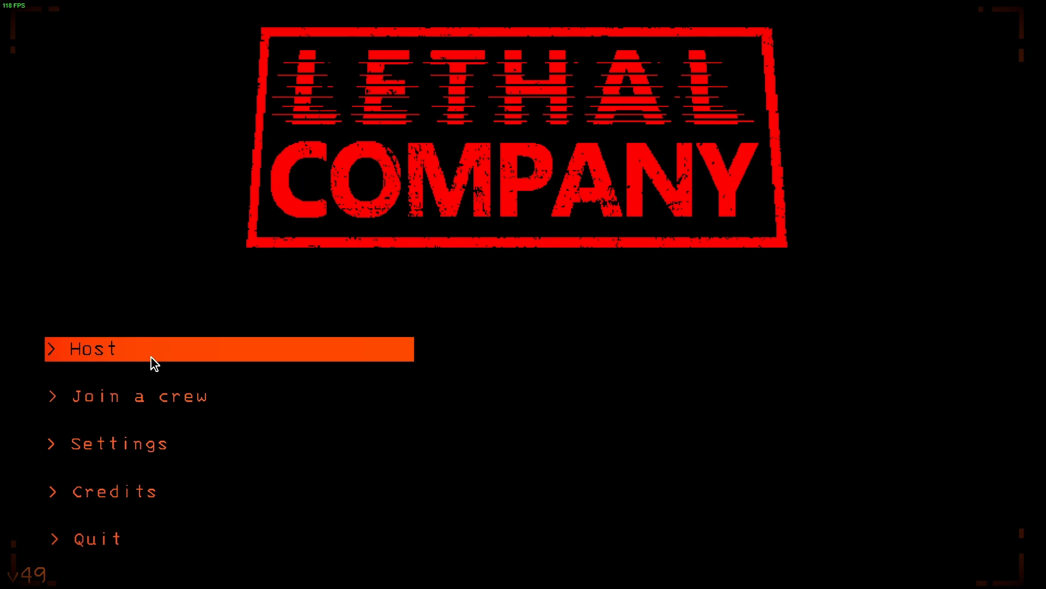
Step: Host a friends-only crew on save File 2 and confirm
click(92, 348)
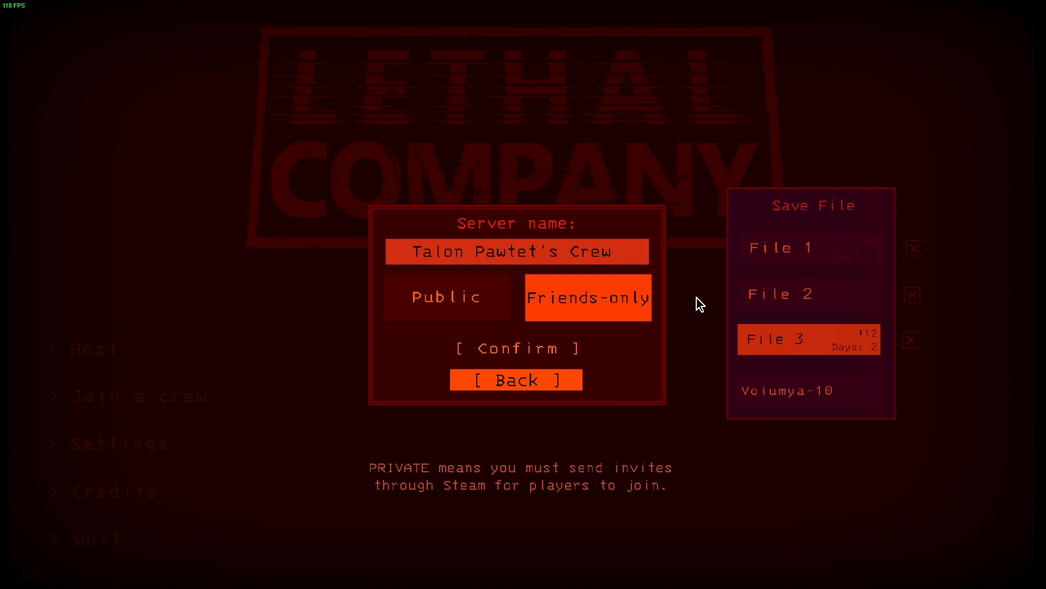
mouse_move(910, 340)
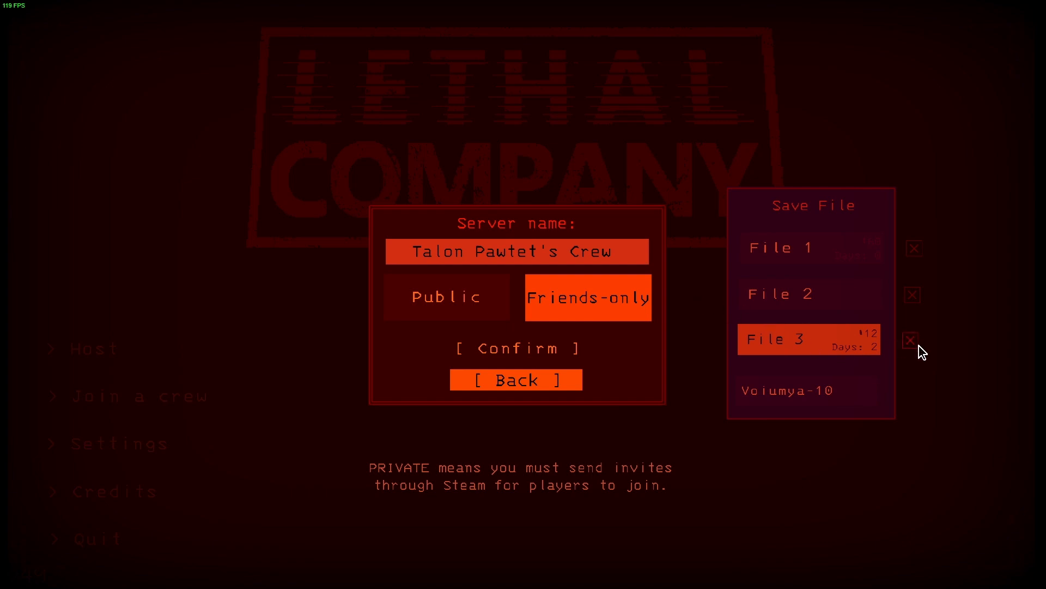
mouse_move(914, 295)
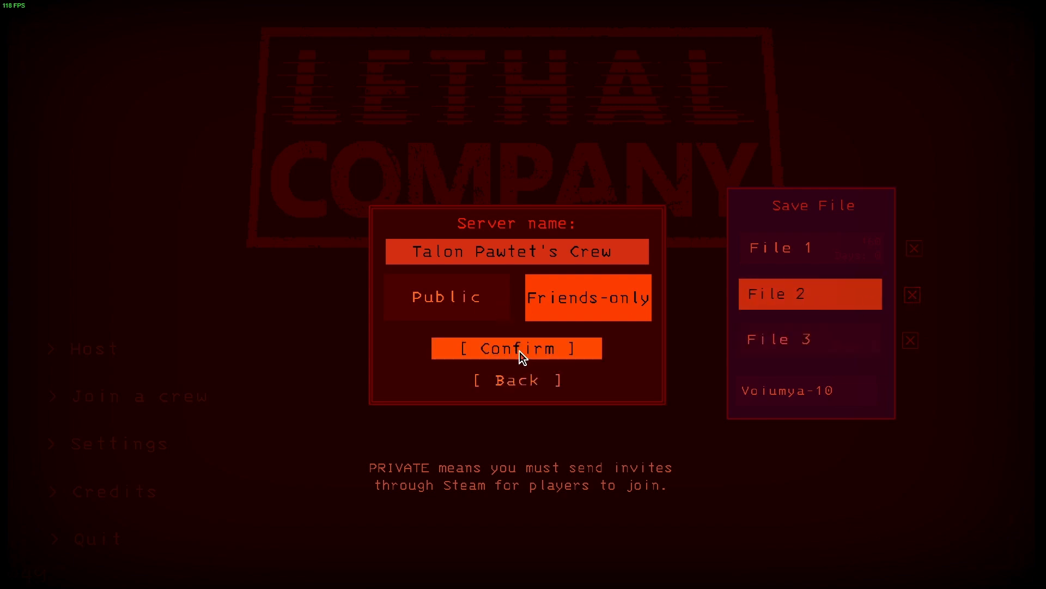
click(515, 348)
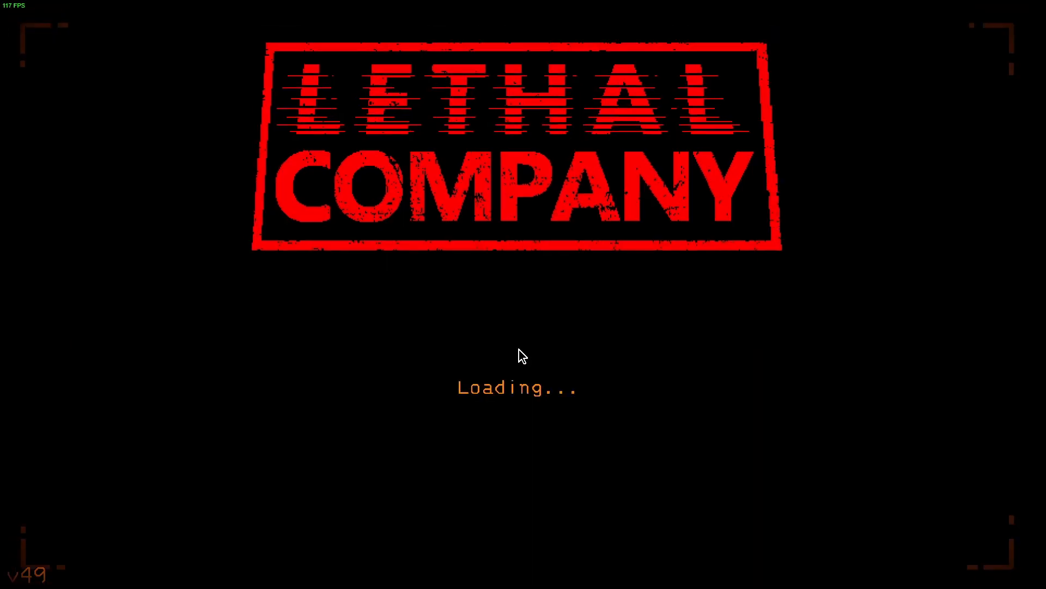
mouse_move(447, 345)
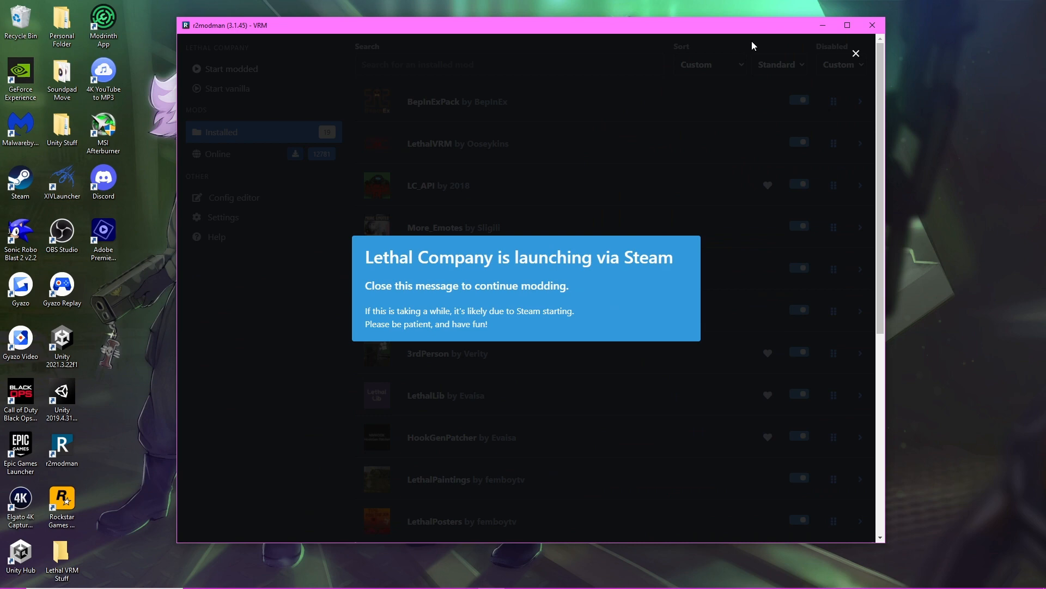
Step: Dismiss the launch notice and browse Lethal Company's local files from Steam
click(855, 53)
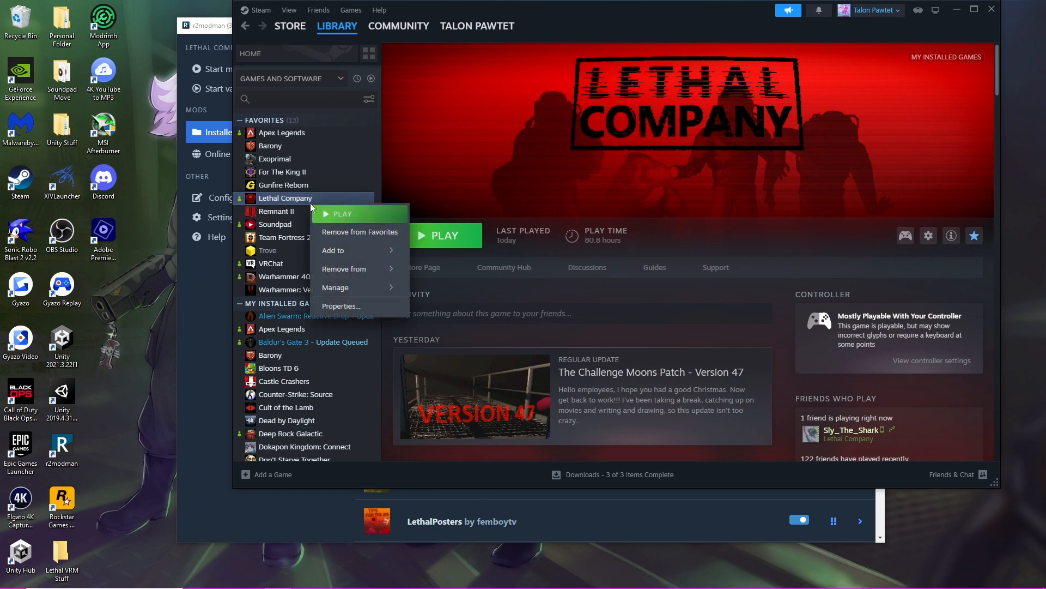
mouse_move(361, 269)
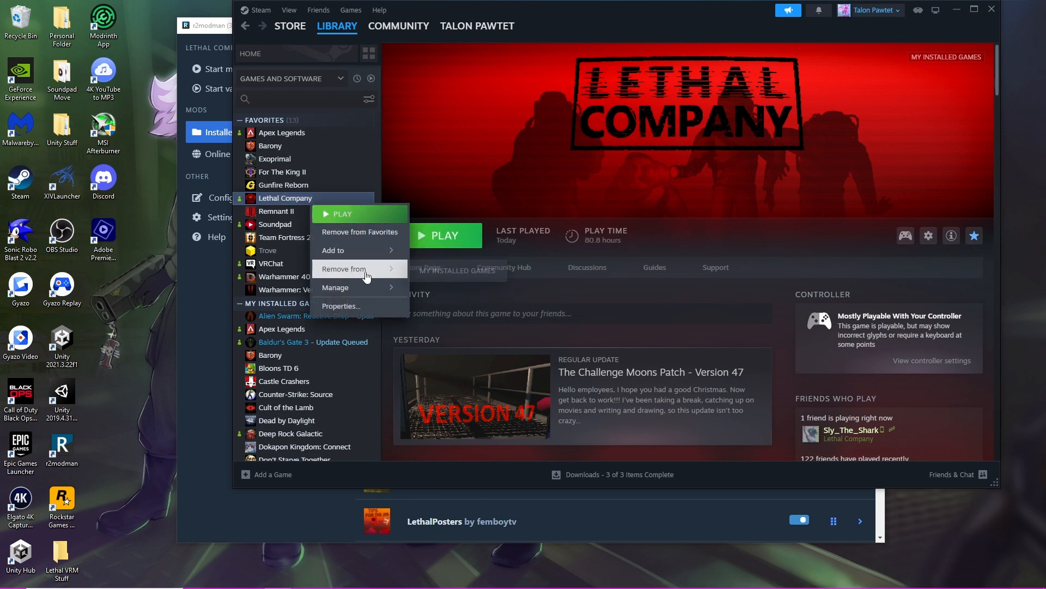
mouse_move(336, 287)
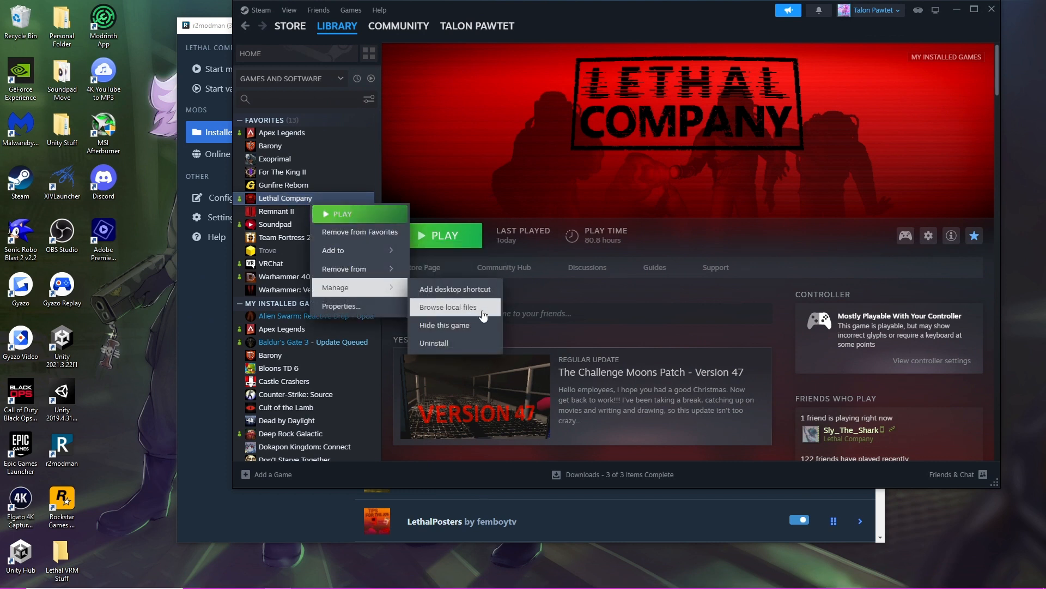
click(448, 306)
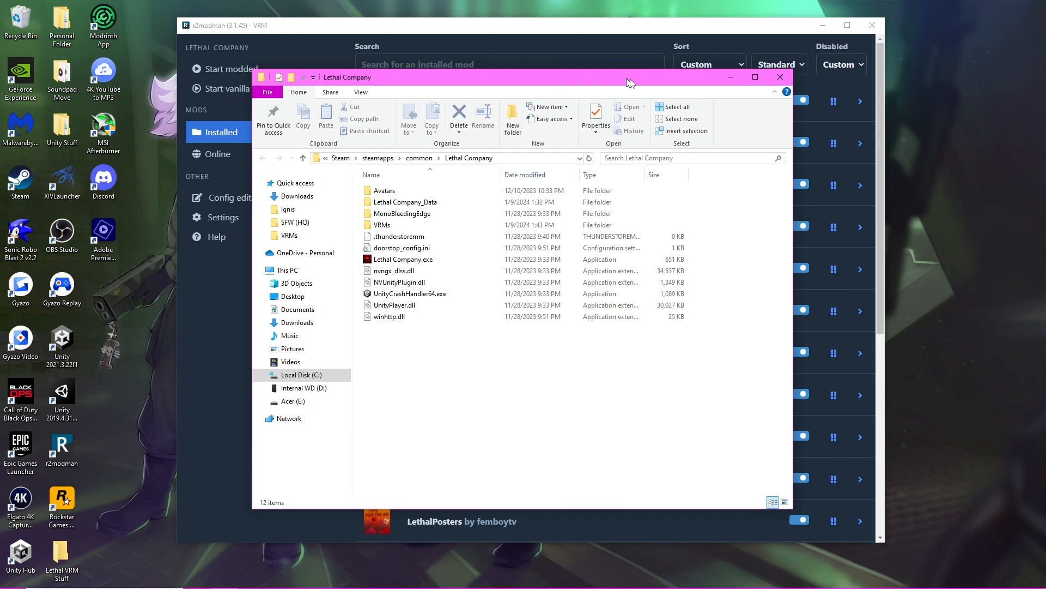
Step: Enter the VRMs folder, select its text file and move the window aside
double_click(382, 224)
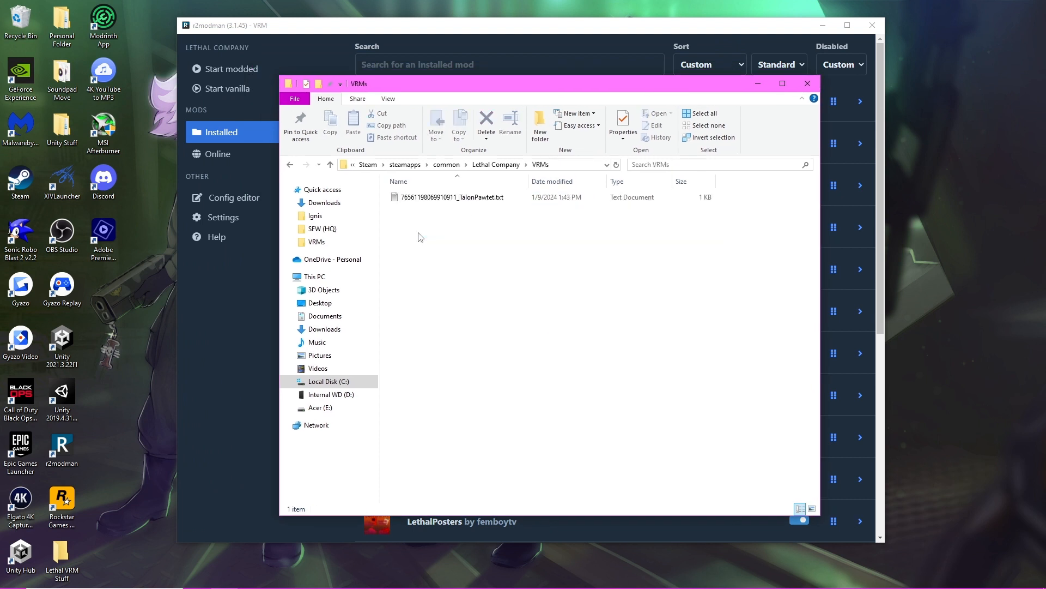
click(452, 197)
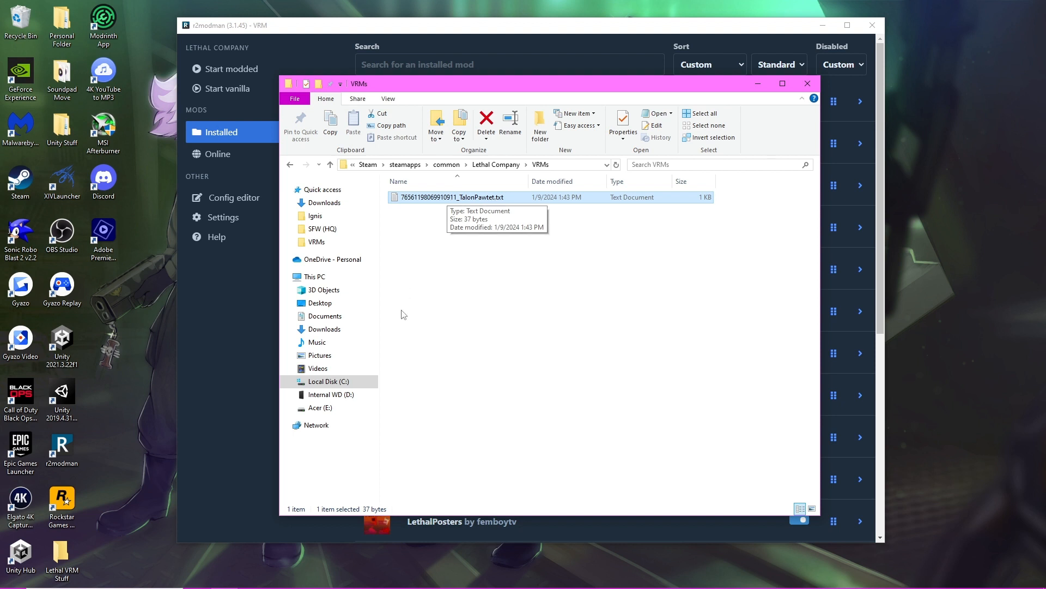
drag(548, 84, 647, 75)
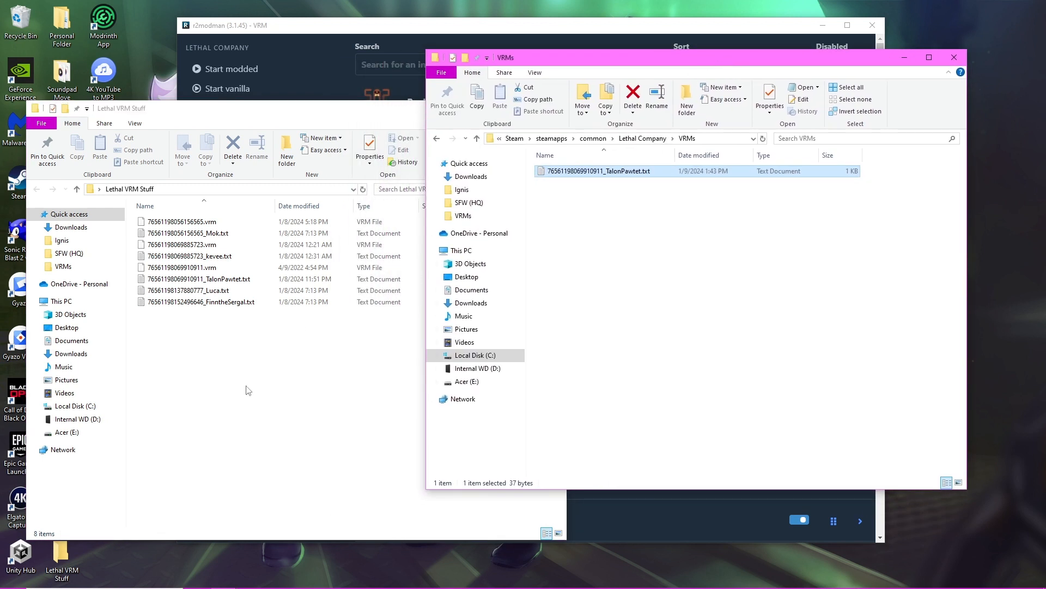
Step: Select and copy every file in Lethal VRM Stuff into VRMs, then start the game modded
click(201, 302)
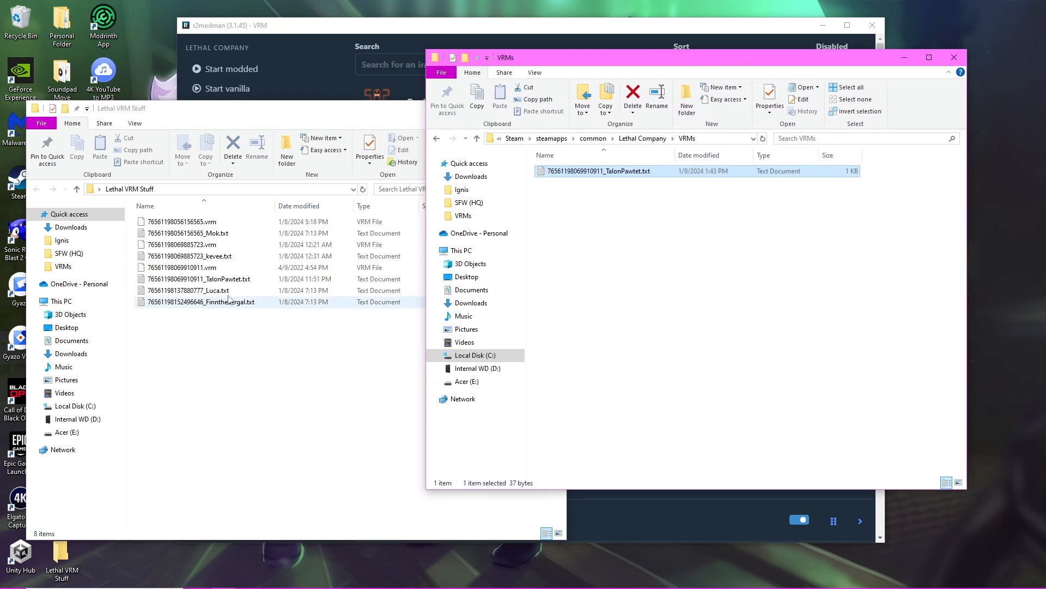
click(188, 290)
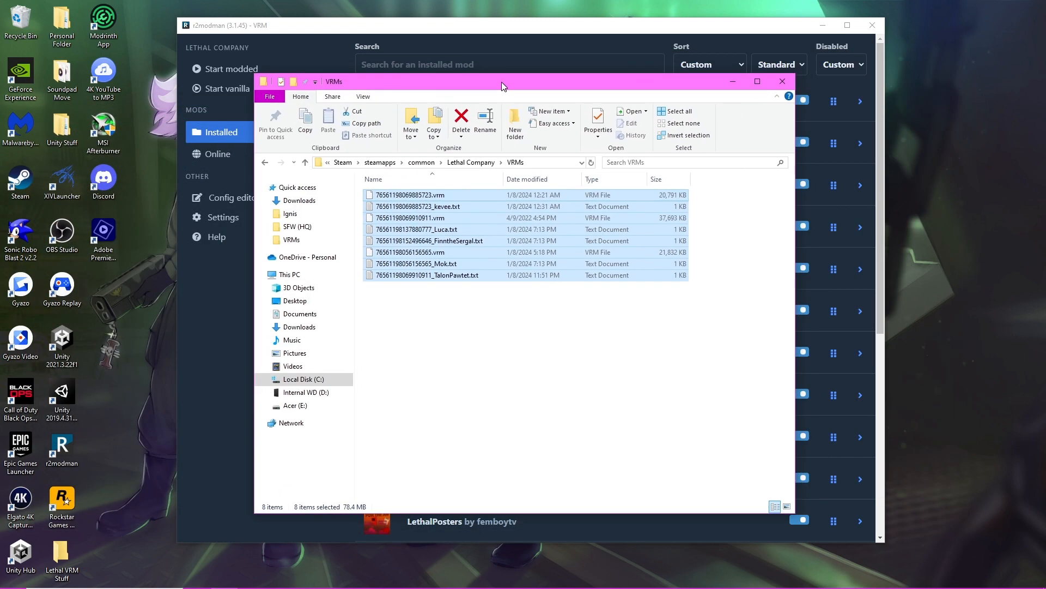
click(230, 69)
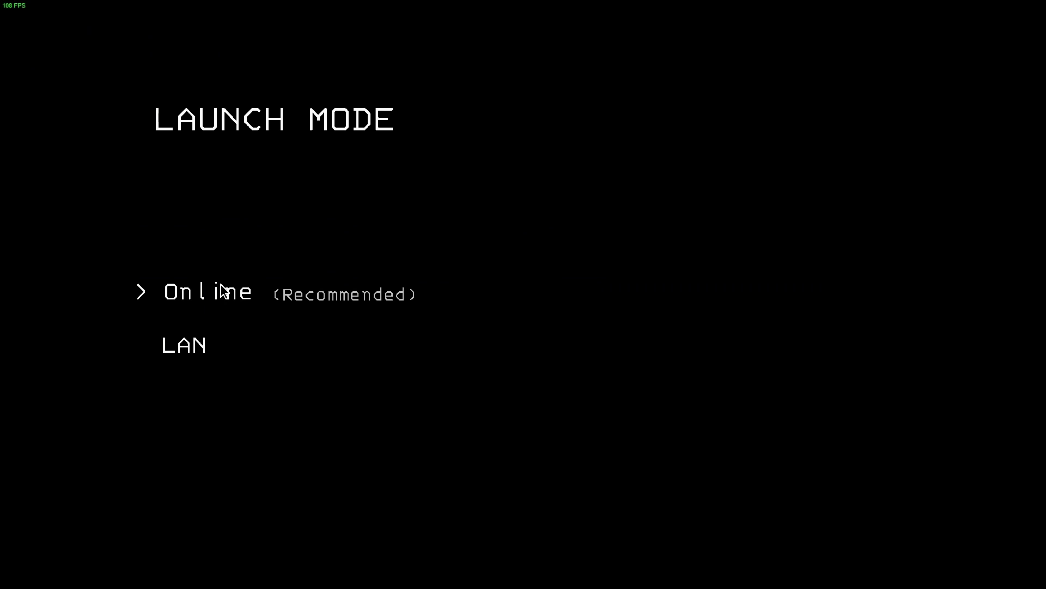
Step: Go Online, host a friends-only File 2 crew and interact with E inside the ship
click(207, 292)
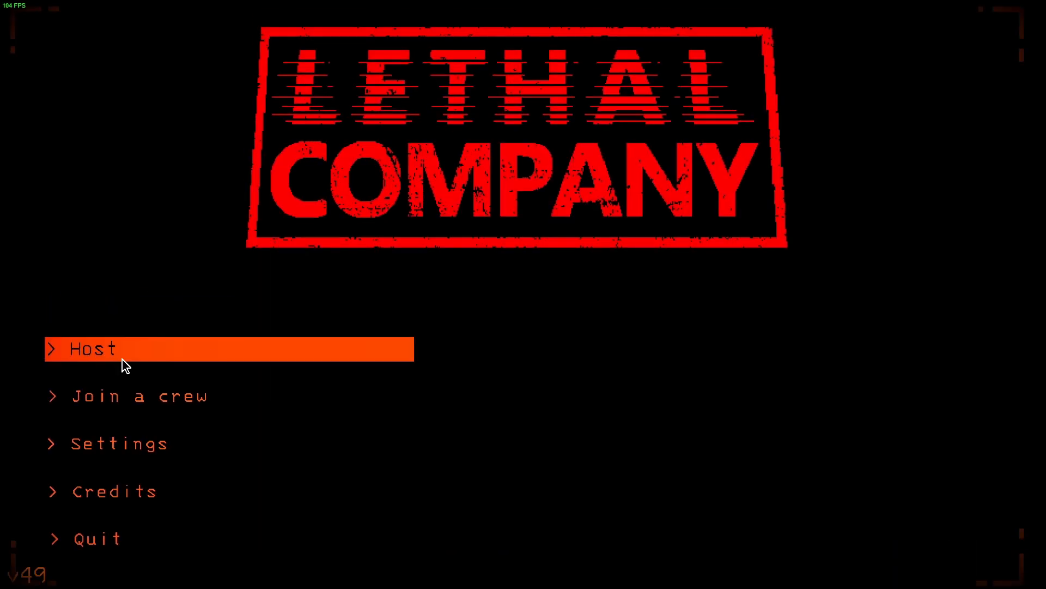
click(91, 348)
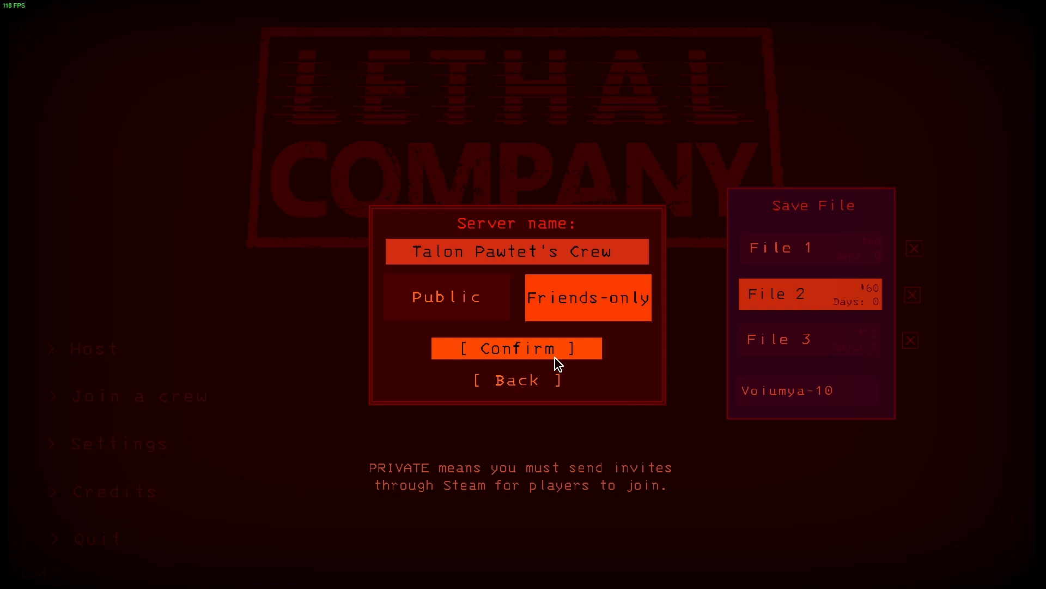
click(517, 348)
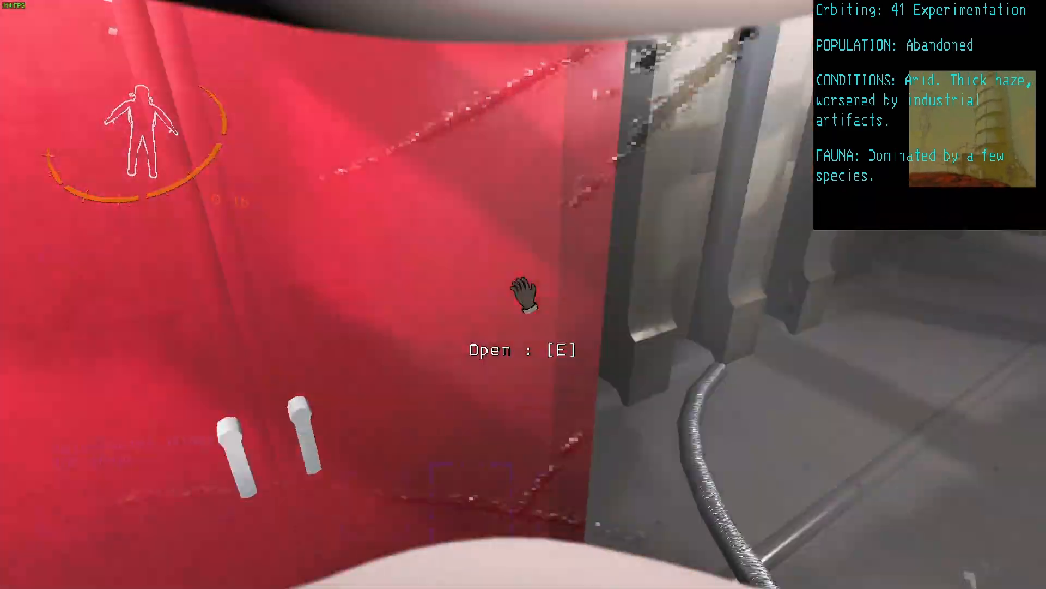
key(e)
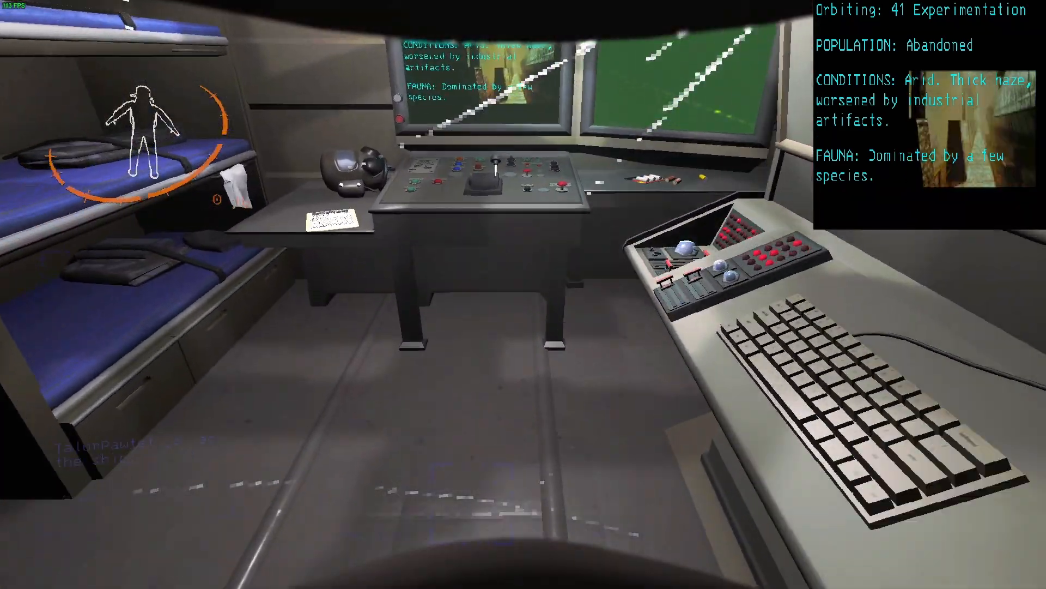